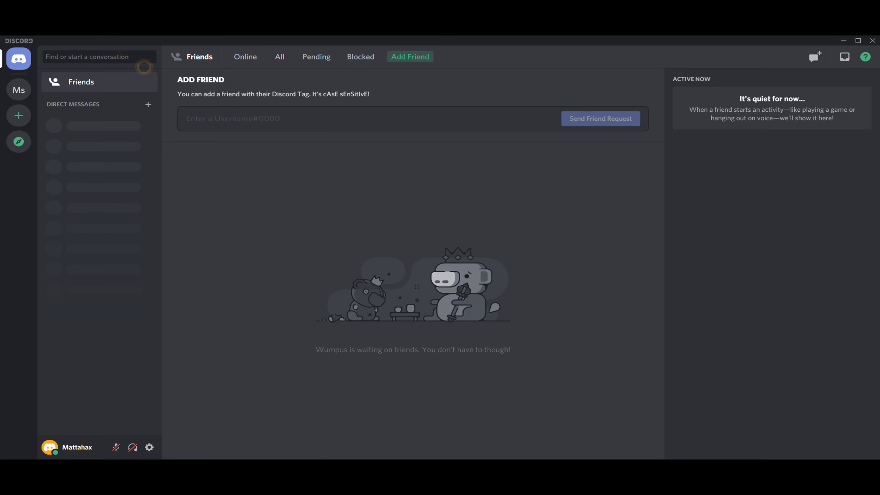
pyautogui.moveTo(18, 115)
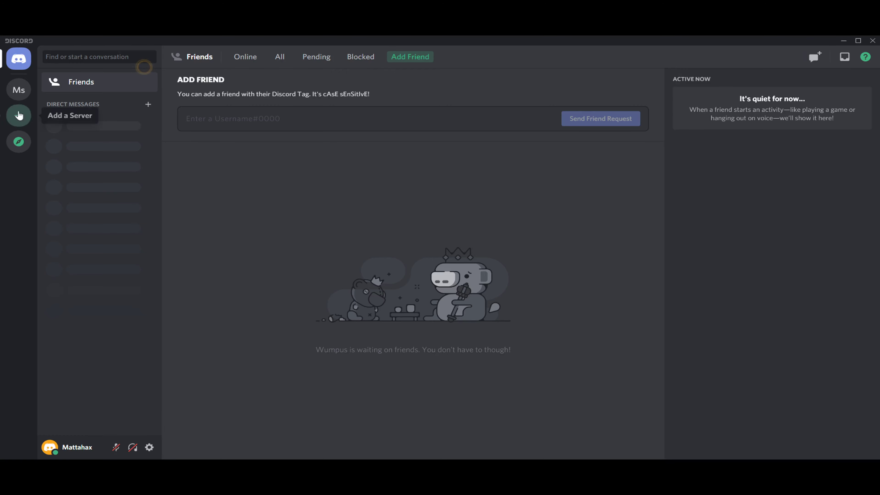
# Begin a new server with 'Create My Own', reaching the who-is-it-for question
pyautogui.click(18, 115)
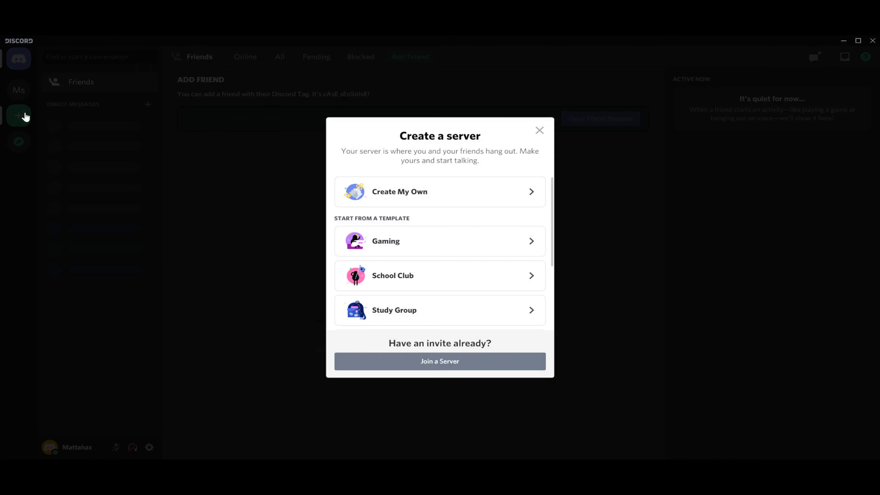
pyautogui.moveTo(425, 171)
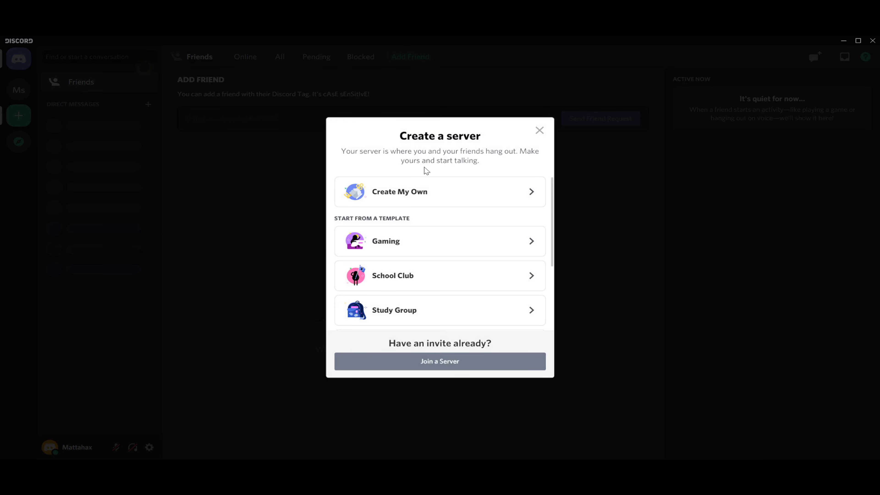
pyautogui.moveTo(453, 223)
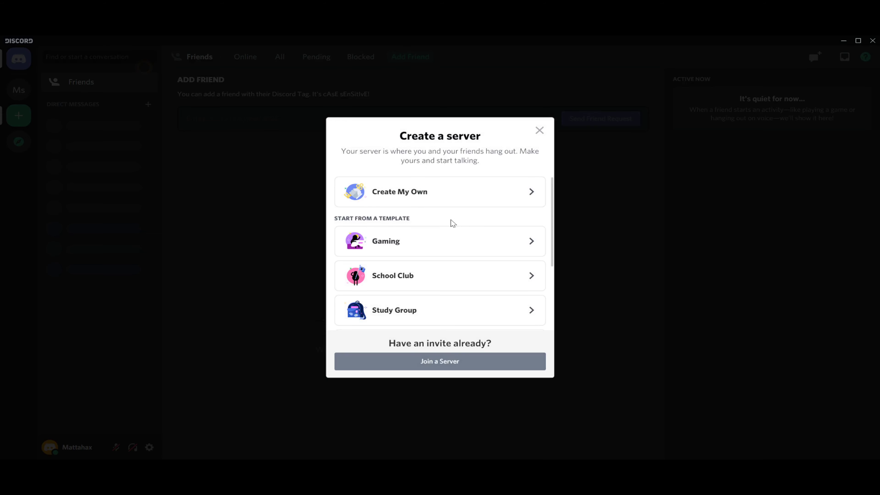
pyautogui.scroll(-3)
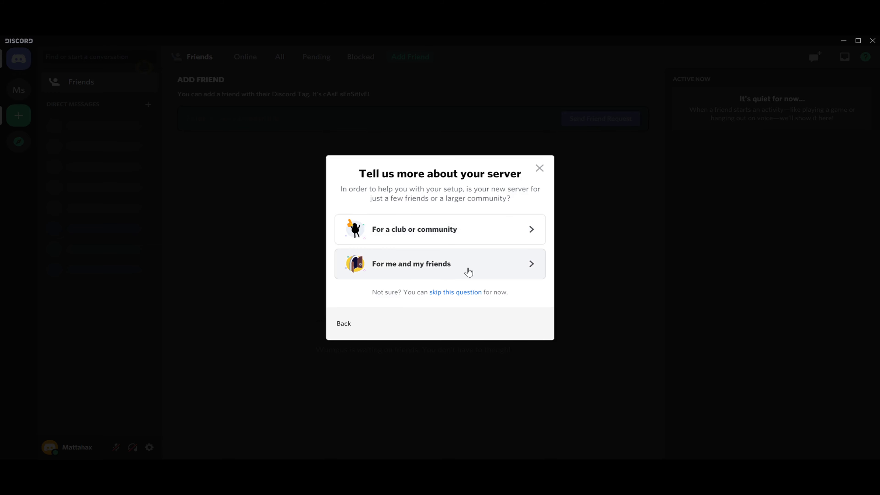
# Choose 'For me and my friends' and create the server under its default name
pyautogui.click(440, 263)
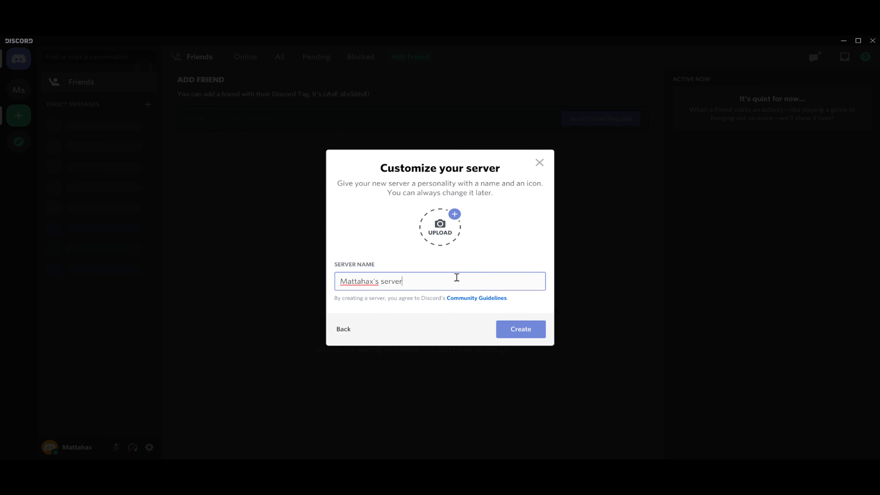
pyautogui.moveTo(511, 258)
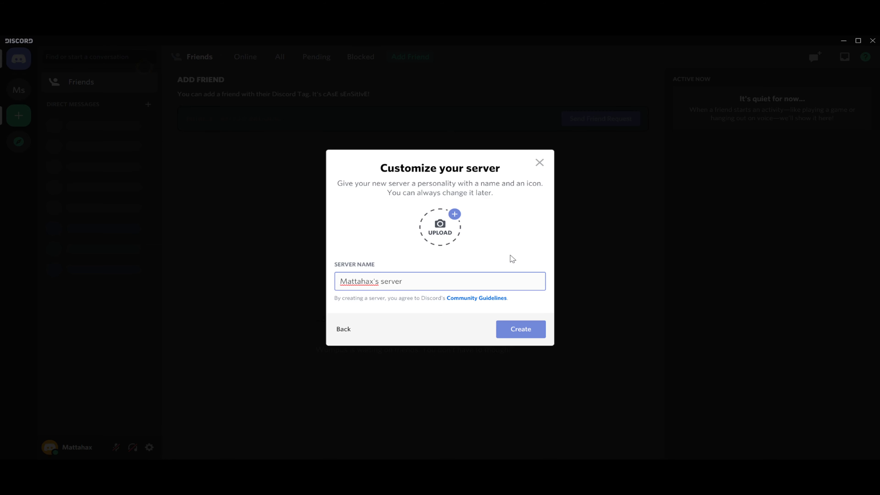
pyautogui.moveTo(440, 238)
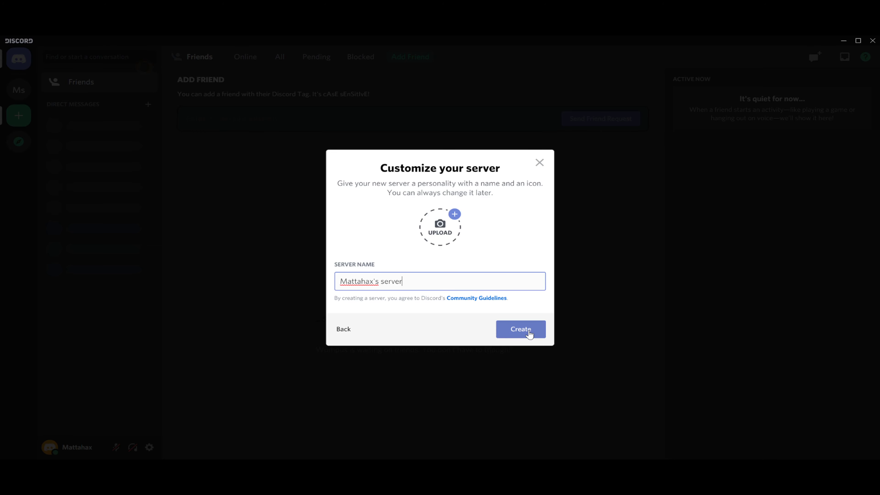
pyautogui.click(519, 329)
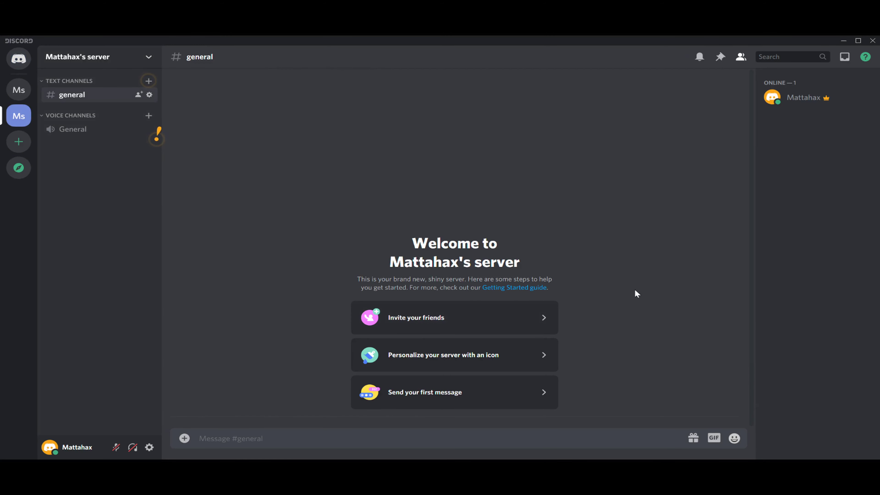